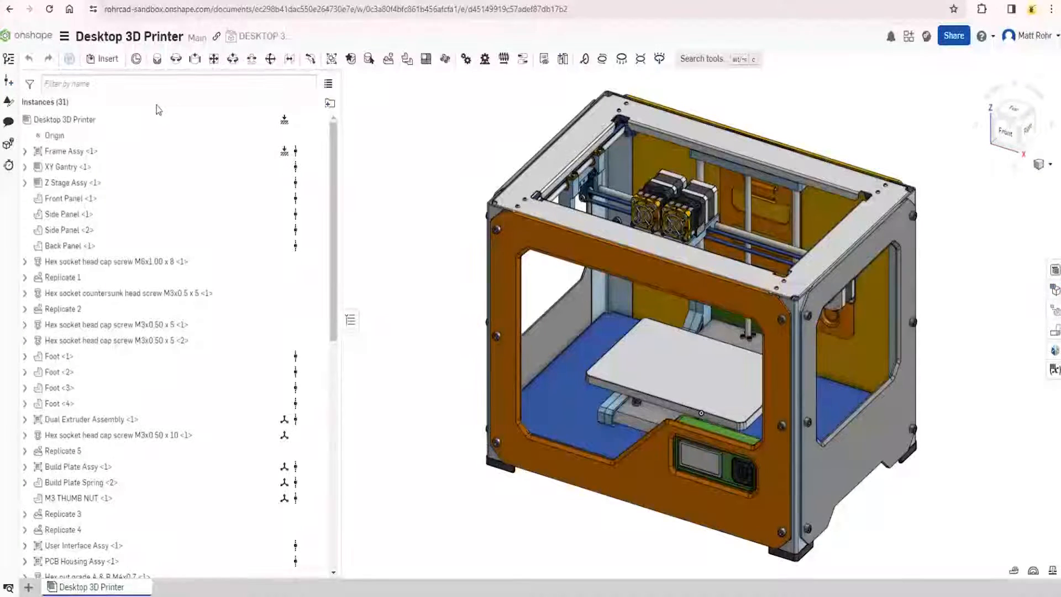
Turn on instance list properties for the Desktop 3D Printer root to show part numbers and release states
{"action": "right_click", "coordinate": [65, 120]}
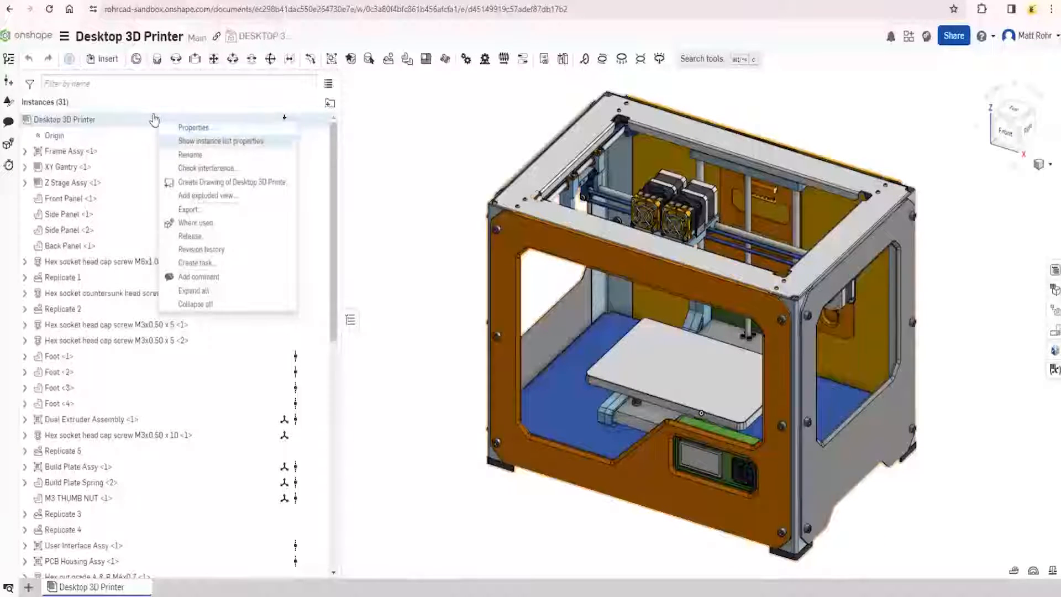
{"action": "left_click", "coordinate": [219, 141]}
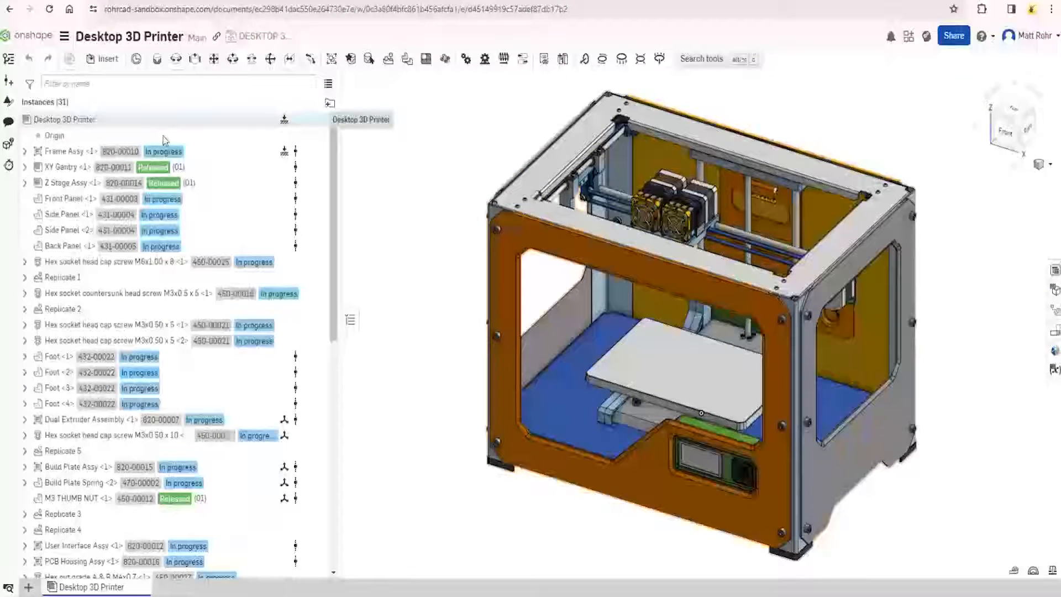
Expand XY Gantry <1> to reveal its Released child parts, and open the user name dropdown
{"action": "left_click", "coordinate": [66, 166]}
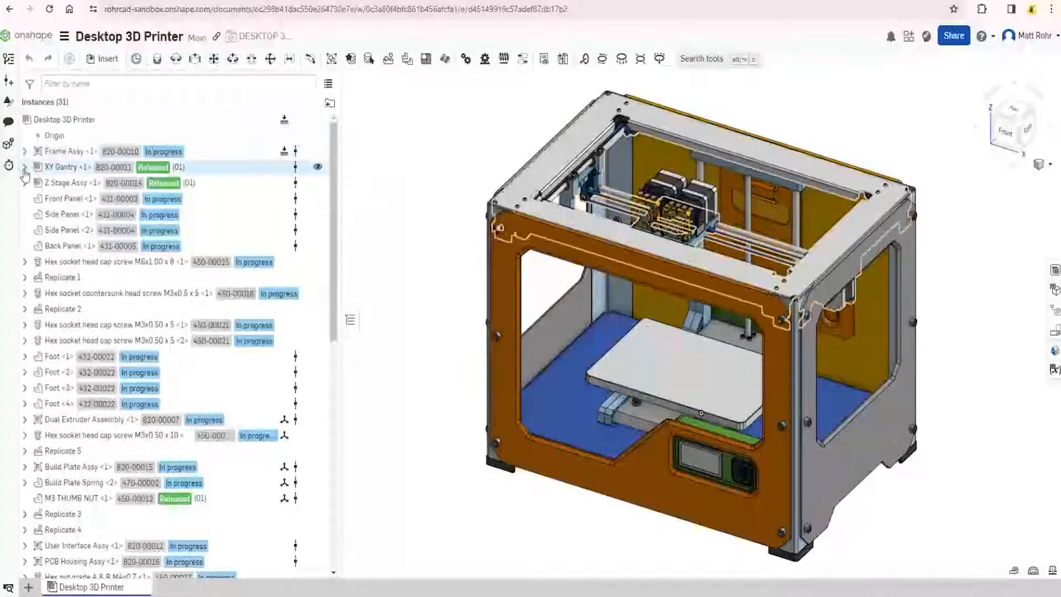
{"action": "left_click", "coordinate": [23, 166]}
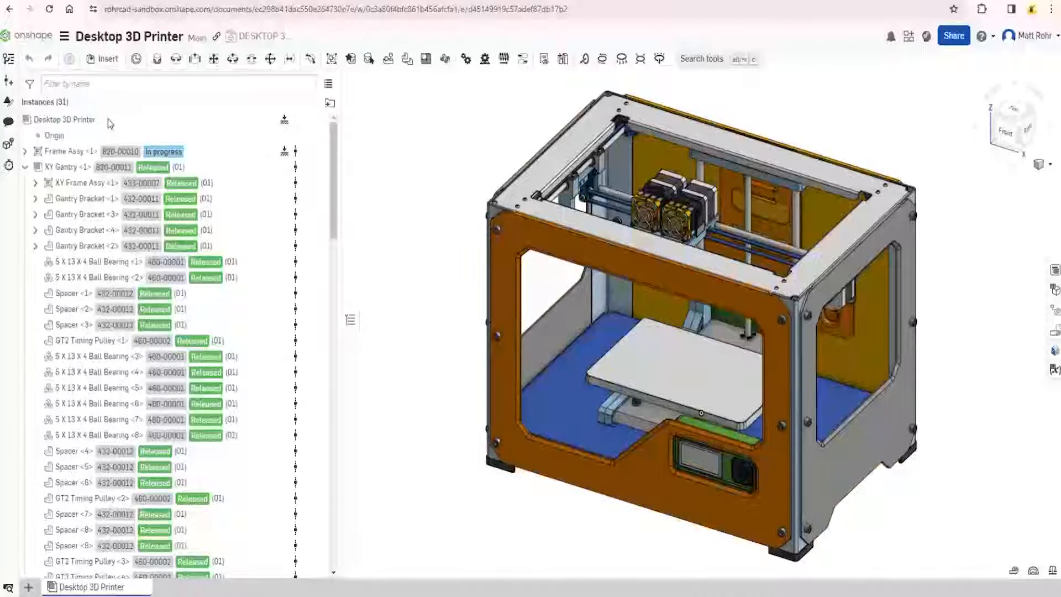
{"action": "right_click", "coordinate": [64, 119]}
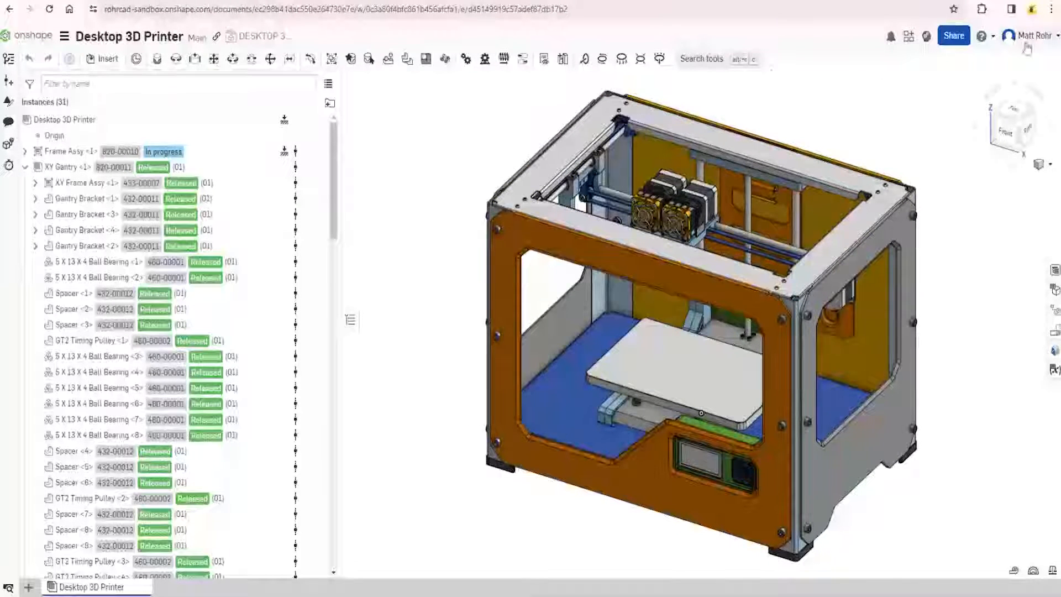
{"action": "left_click", "coordinate": [1029, 36]}
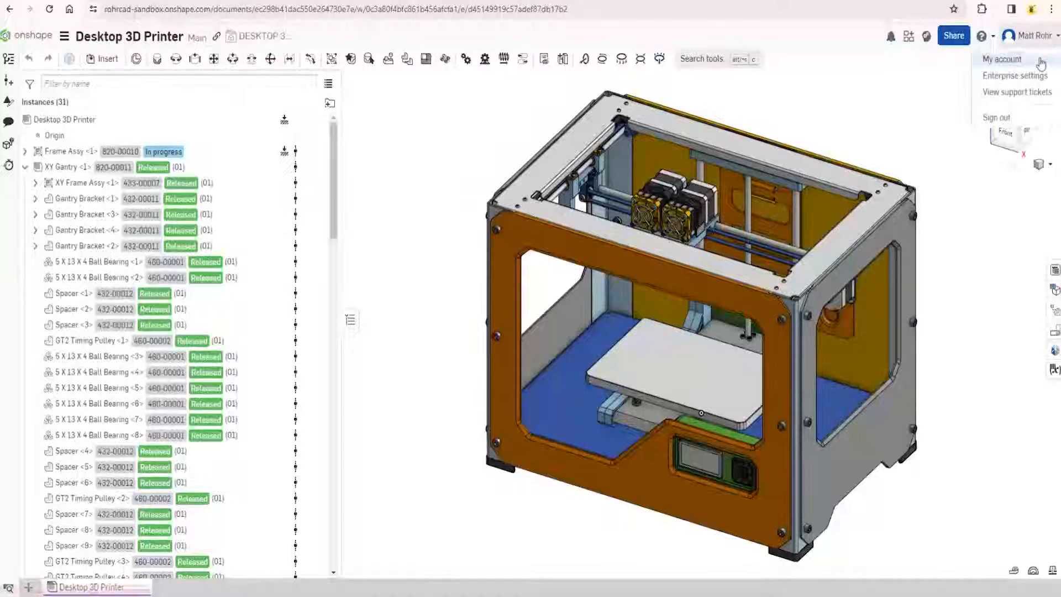
Go to My account and open the Preferences page with the assembly settings
{"action": "left_click", "coordinate": [1001, 59]}
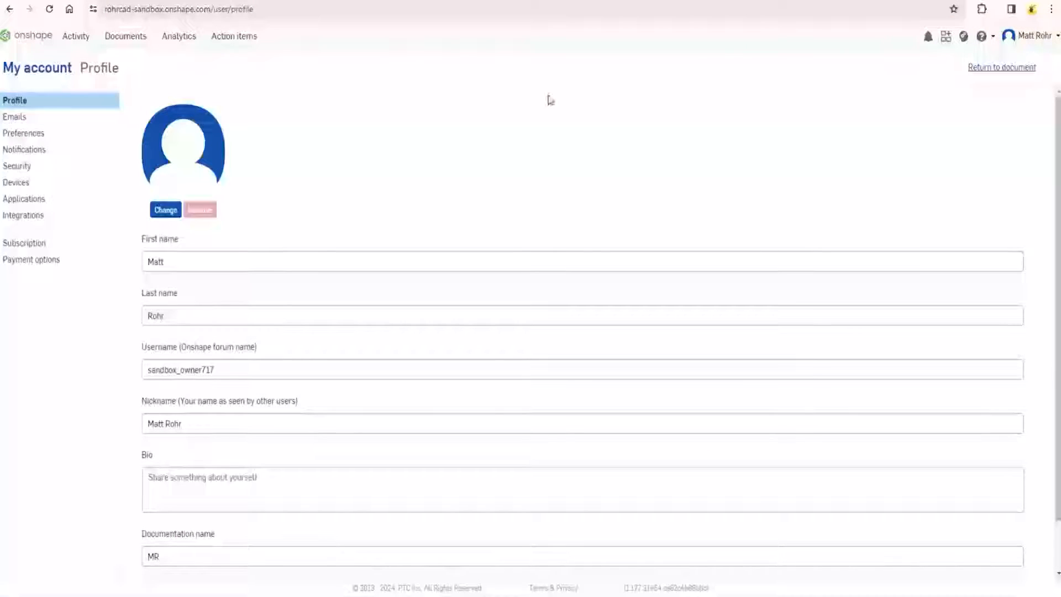
{"action": "left_click", "coordinate": [24, 133]}
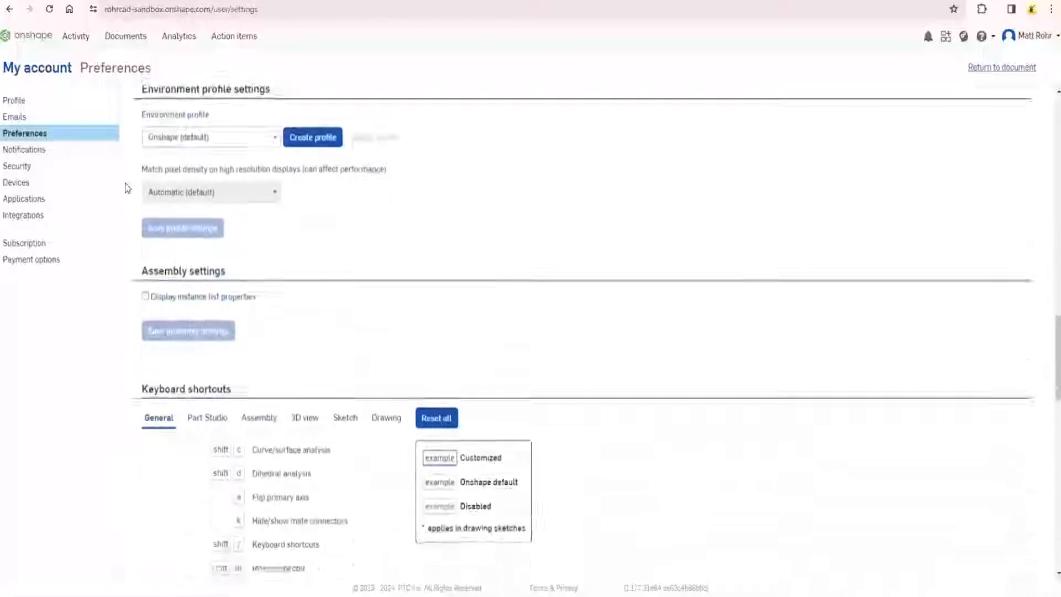
Enable 'Display instance list properties', save the assembly settings, and return to Documents
{"action": "scroll", "scroll_direction": "down", "scroll_amount": 3}
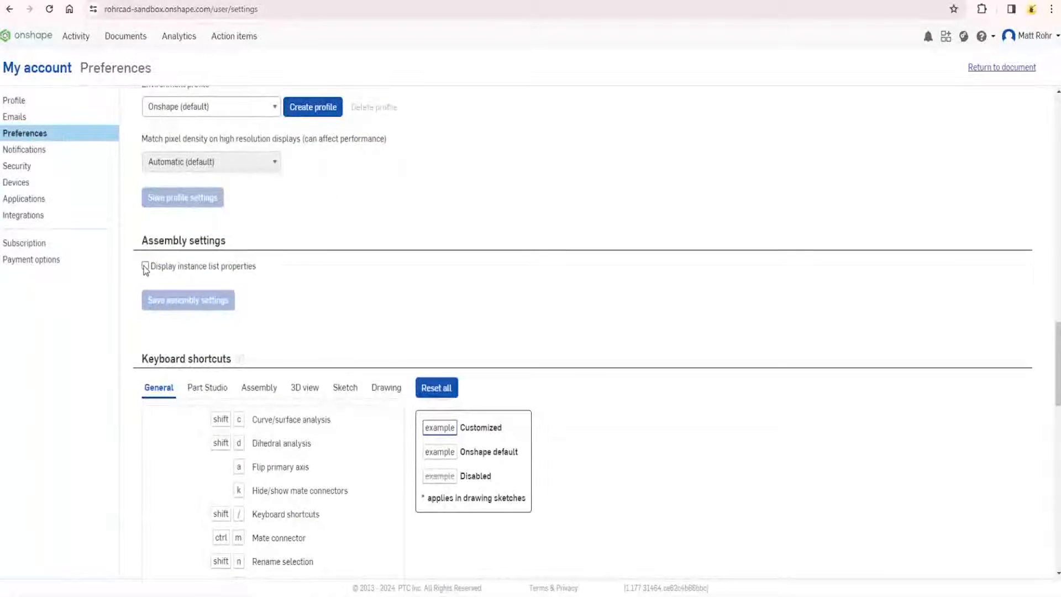
{"action": "left_click", "coordinate": [144, 265]}
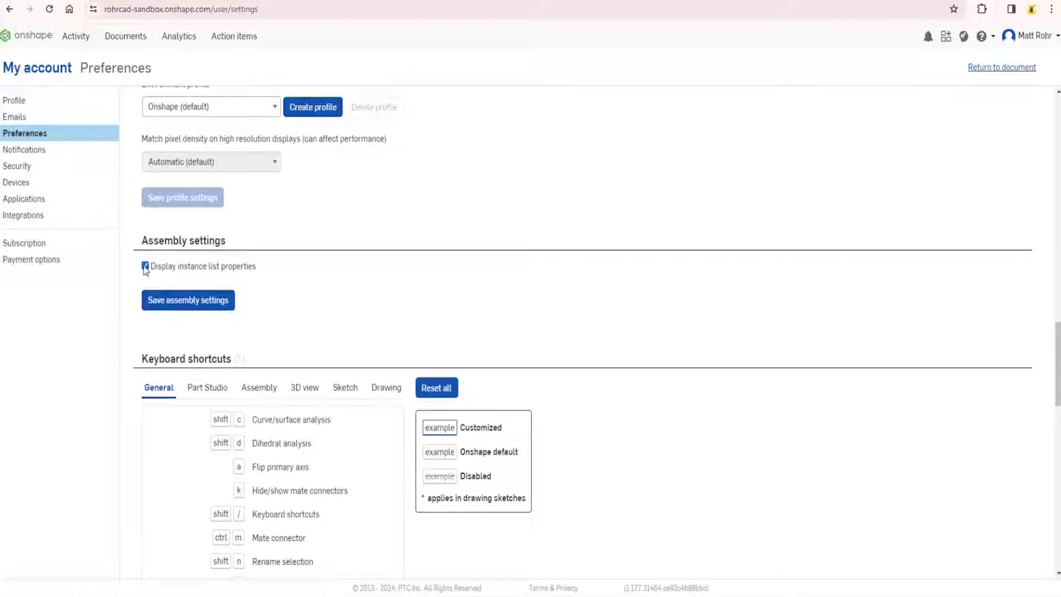
{"action": "left_click", "coordinate": [187, 299]}
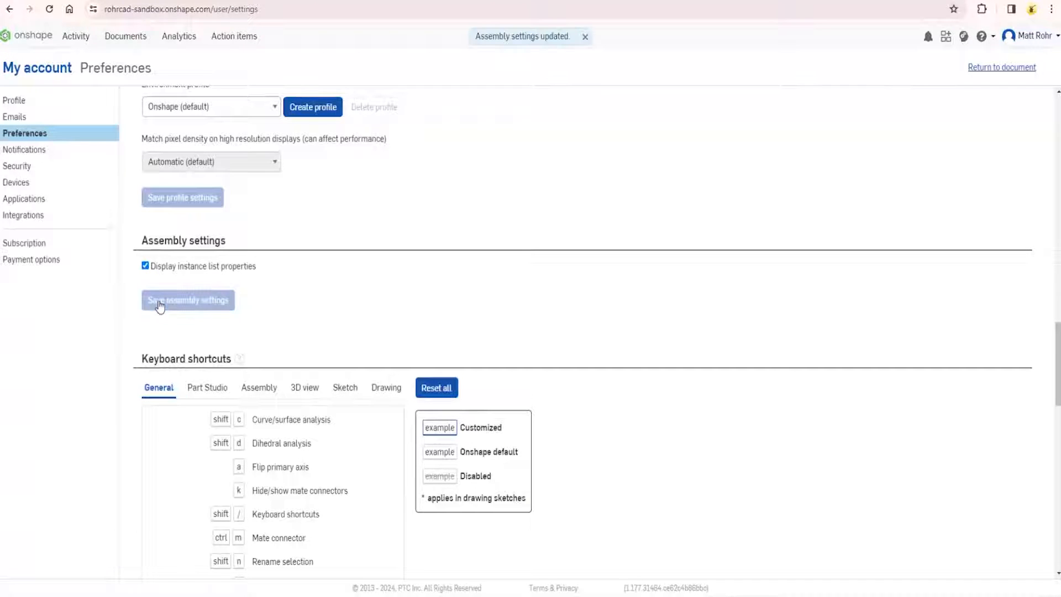
{"action": "mouse_move", "coordinate": [153, 256]}
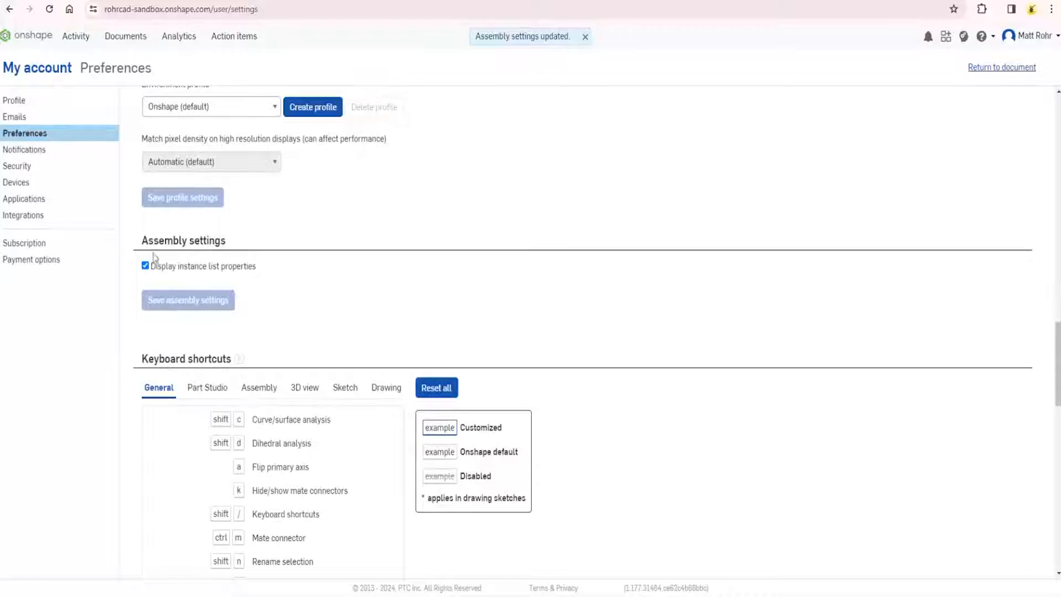
{"action": "left_click", "coordinate": [127, 36]}
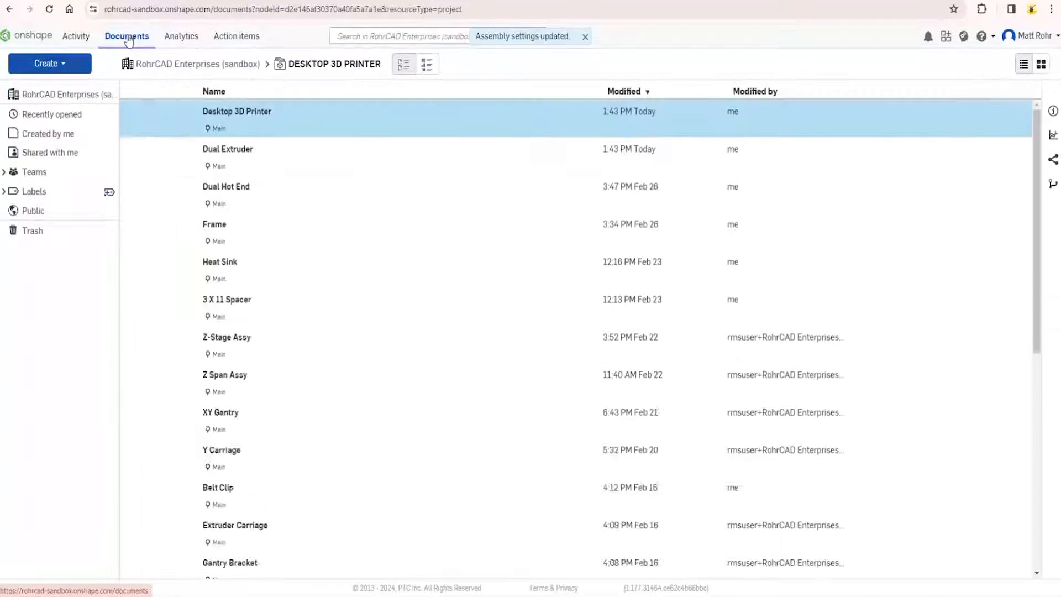